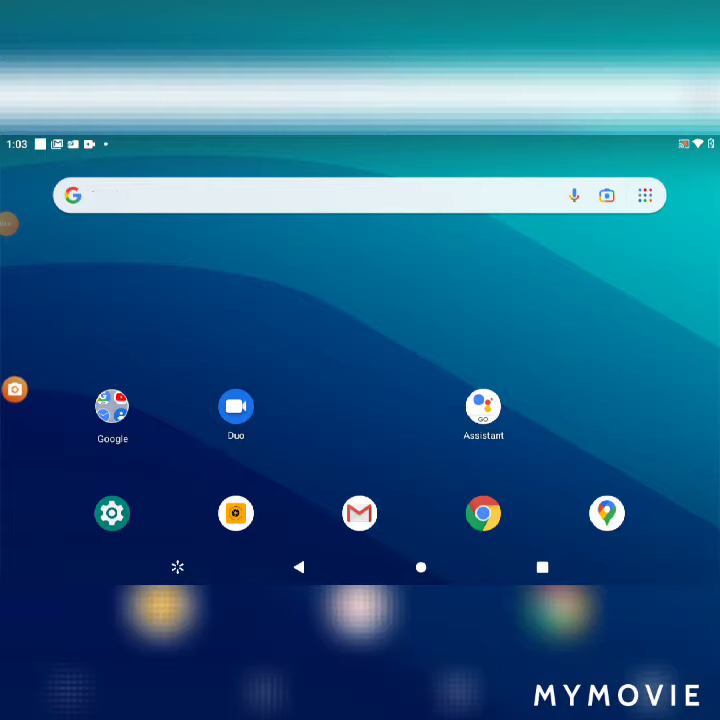
Enter 'Chelsea', then expand the Google folder on the home screen
text(Chelsea)
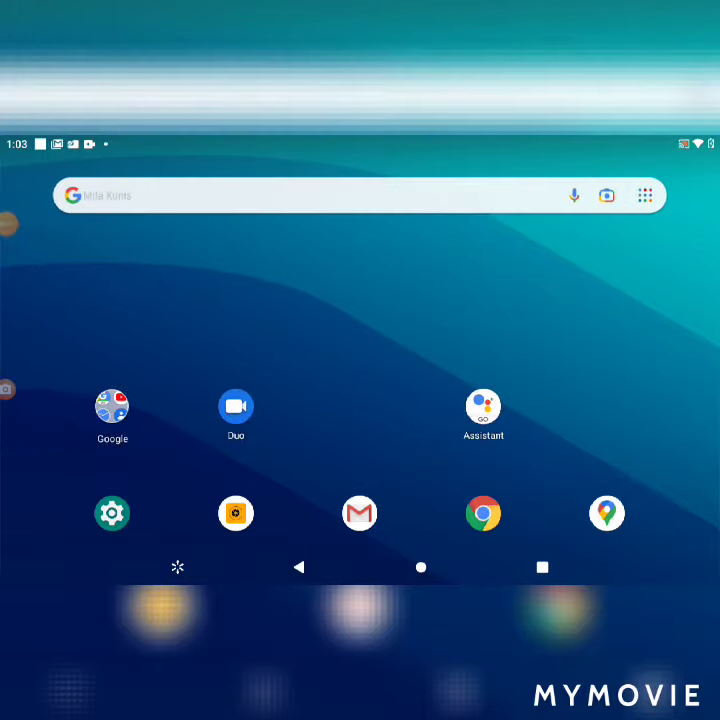
click(112, 405)
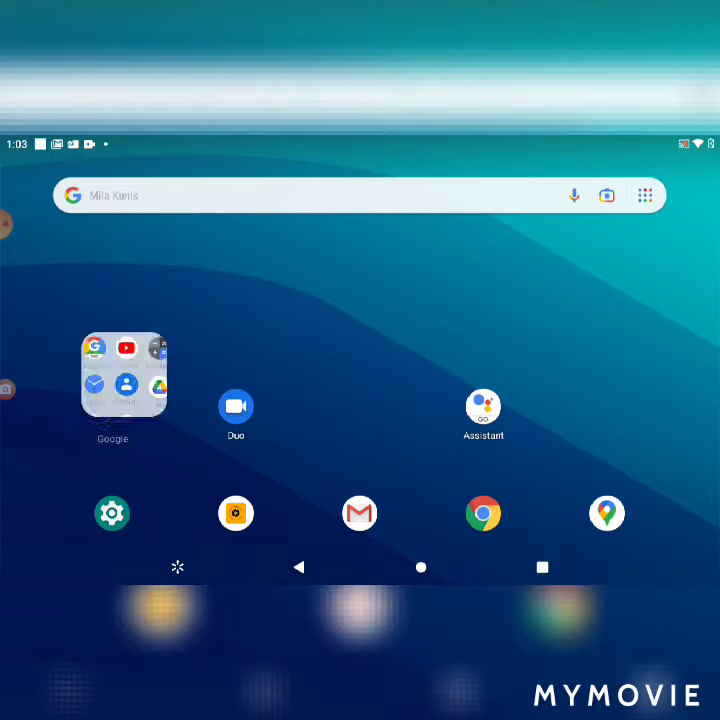
Launch Google Maps from the dock
click(112, 380)
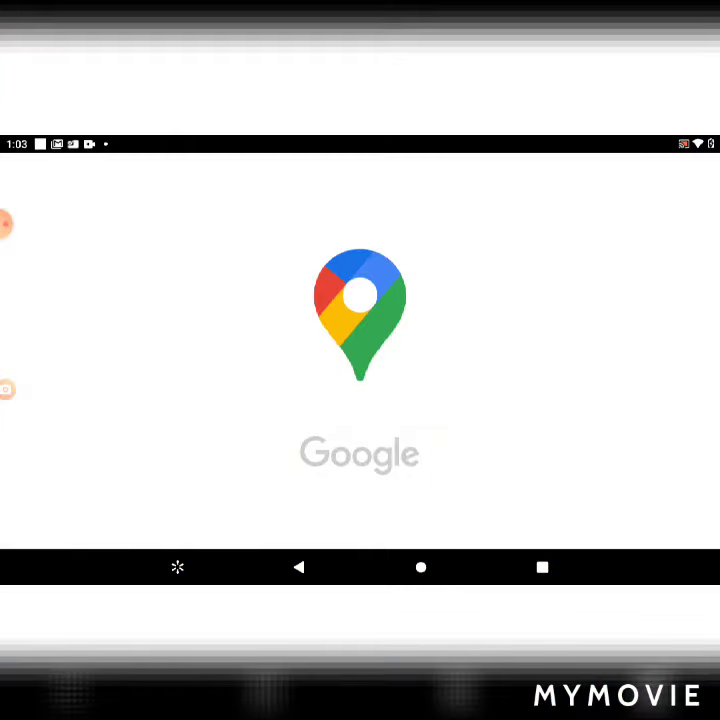
click(299, 567)
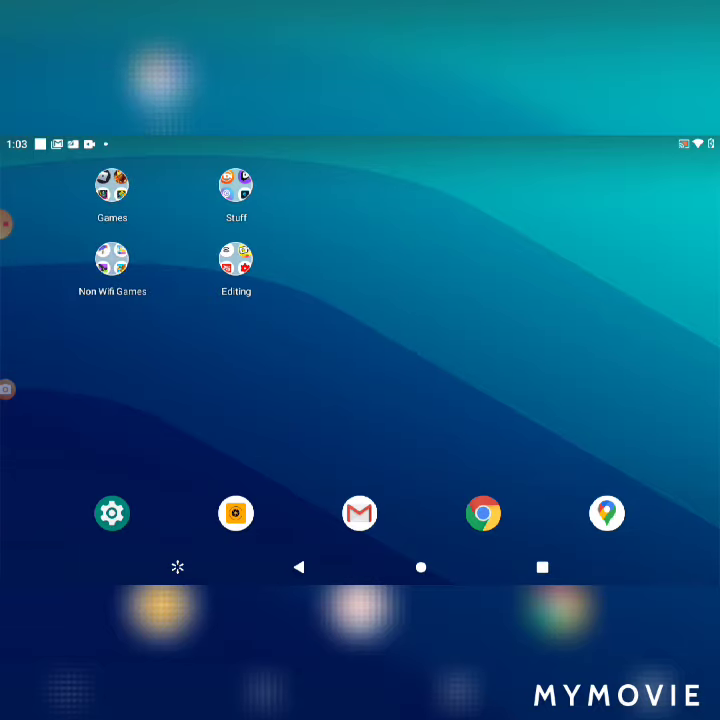
Peek inside the Stuff folder, close it, and open the alphabetical app drawer
click(236, 186)
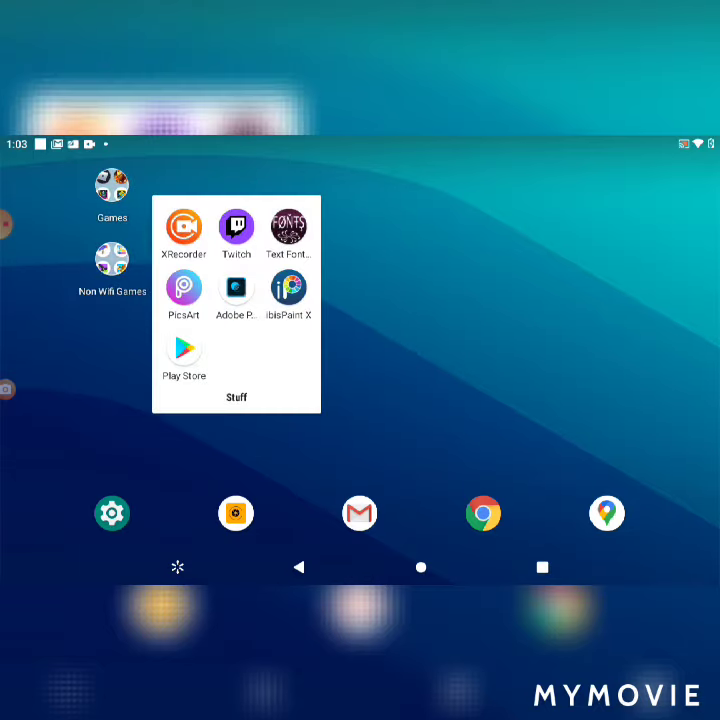
click(500, 450)
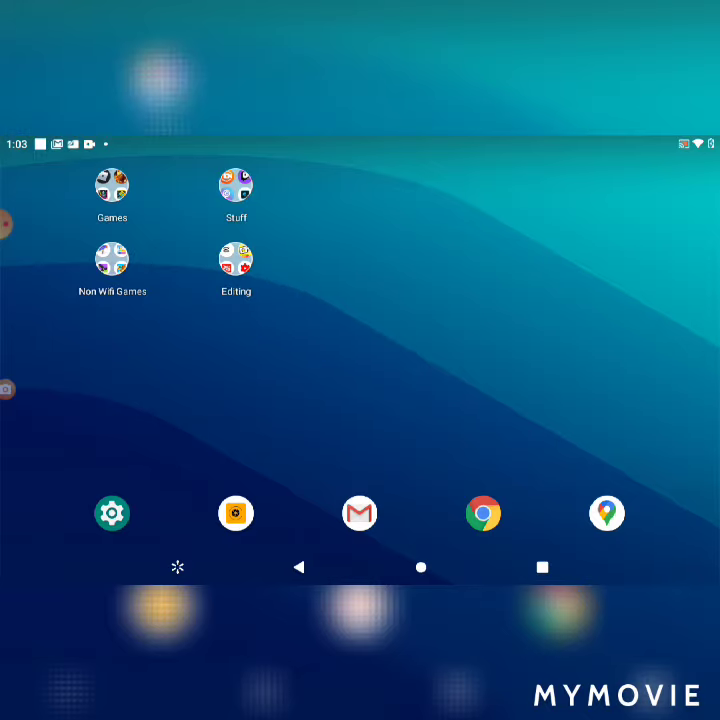
click(236, 258)
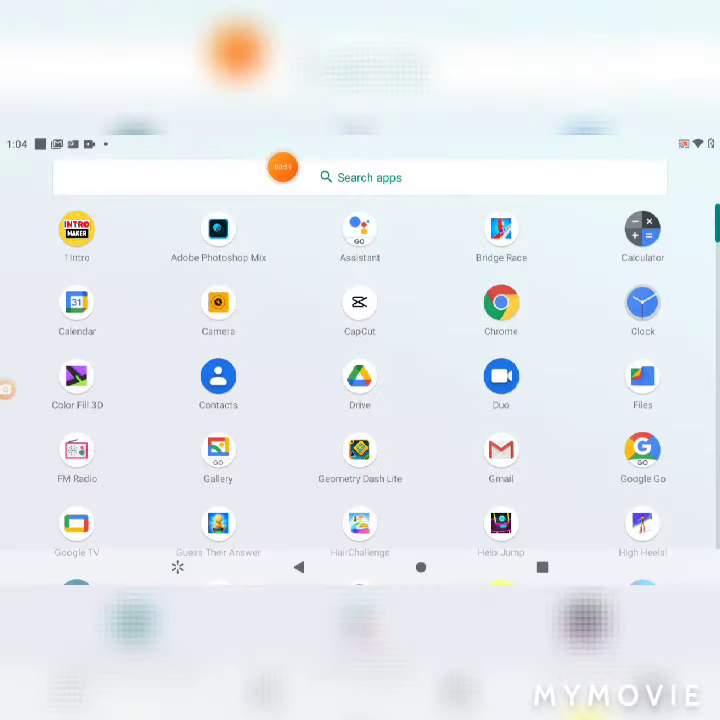
scroll(down, 3)
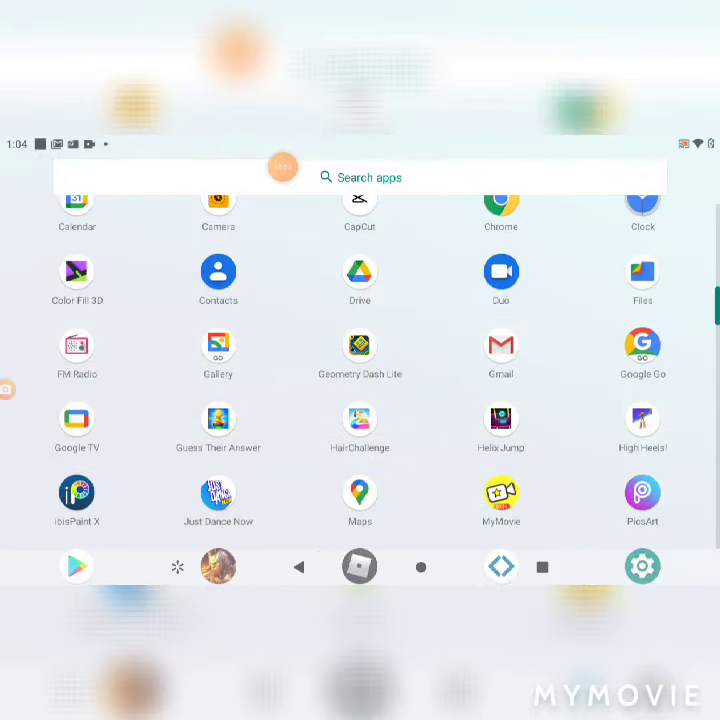
scroll(up, 3)
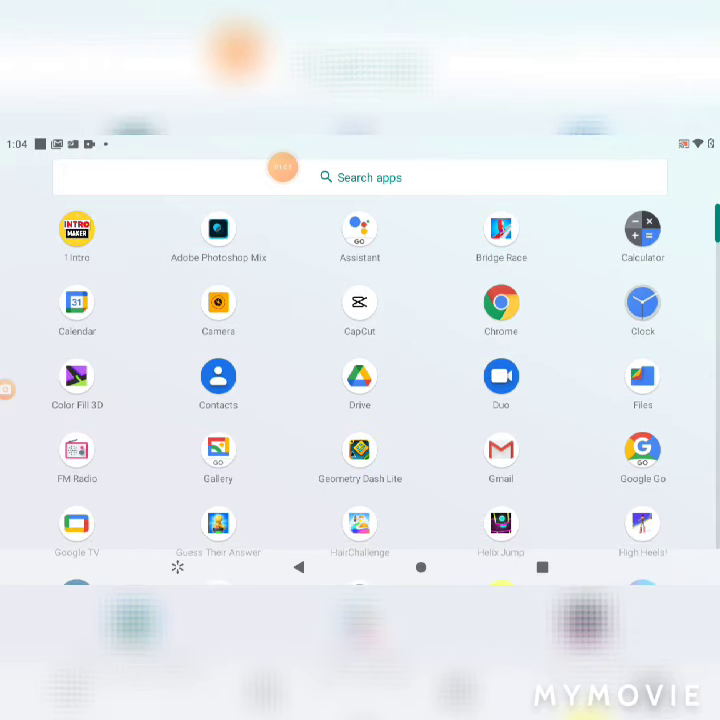